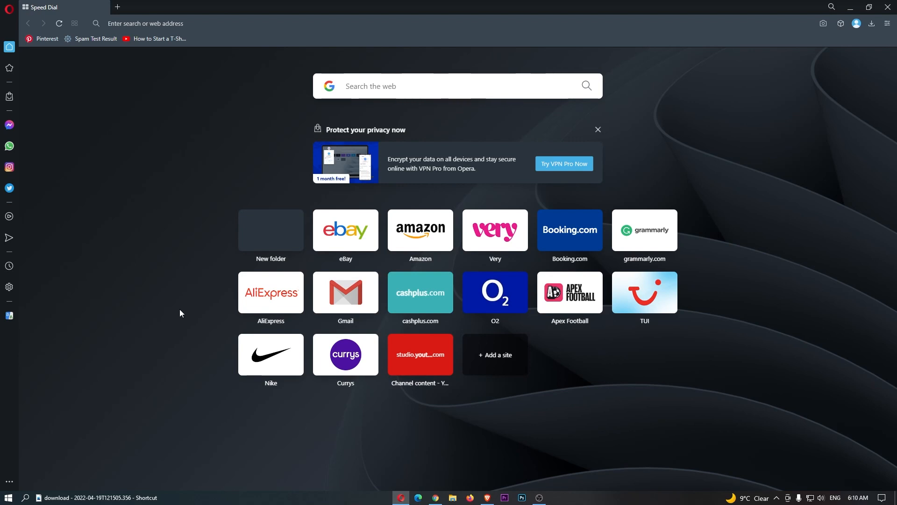
pyautogui.moveTo(436, 380)
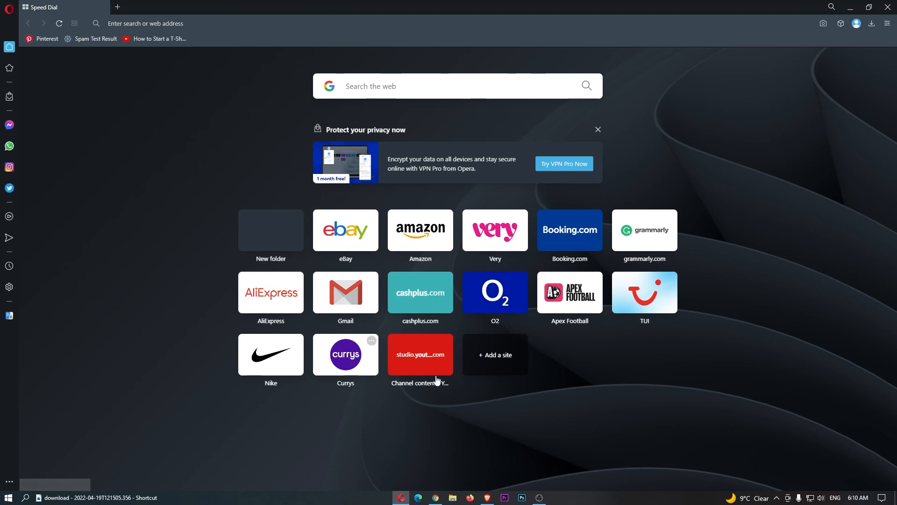
pyautogui.moveTo(715, 344)
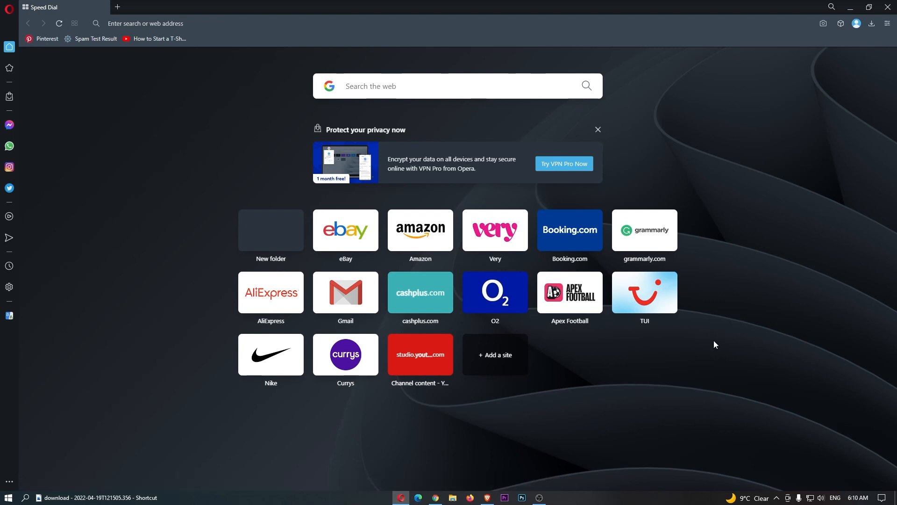
pyautogui.moveTo(856, 22)
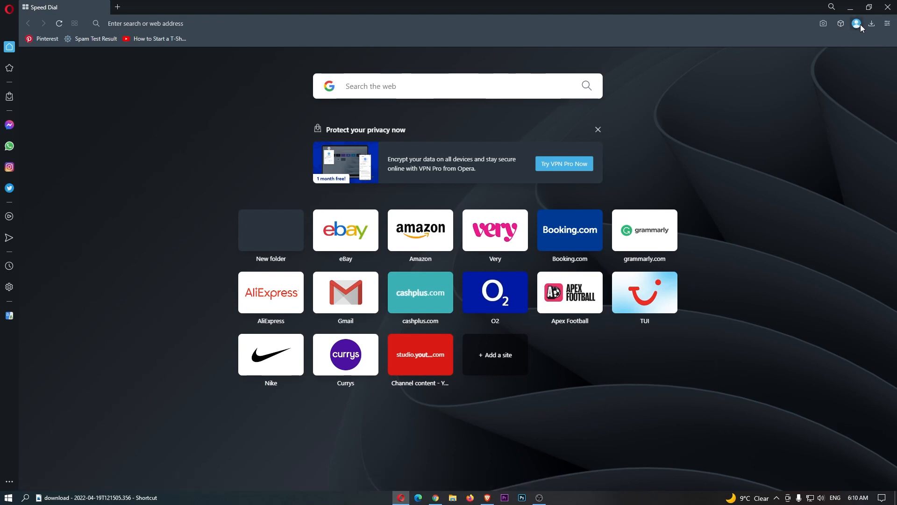
# Reach the Opera account profile page and bring the About you section into view
pyautogui.click(857, 22)
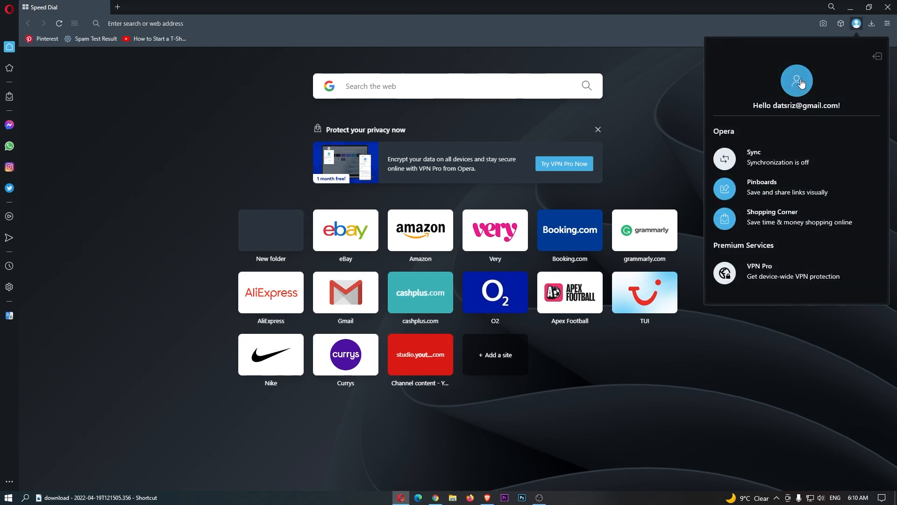
pyautogui.click(794, 80)
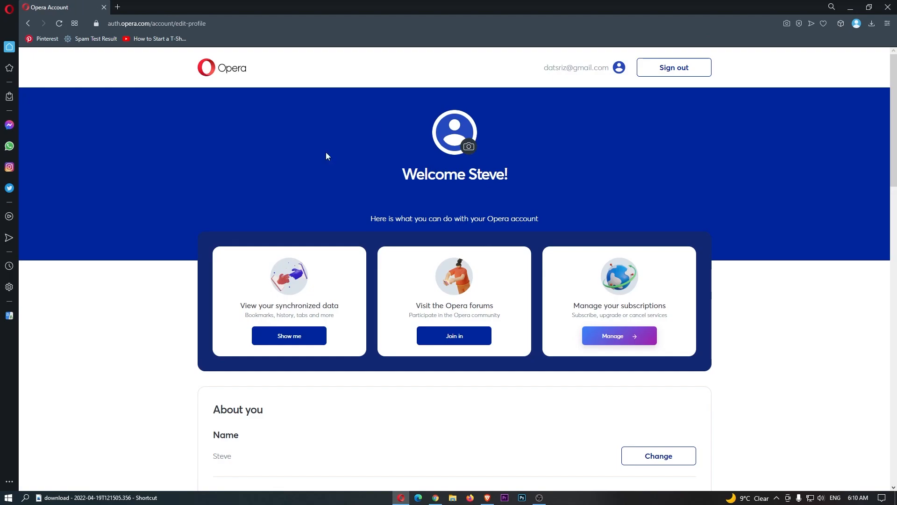
pyautogui.moveTo(280, 131)
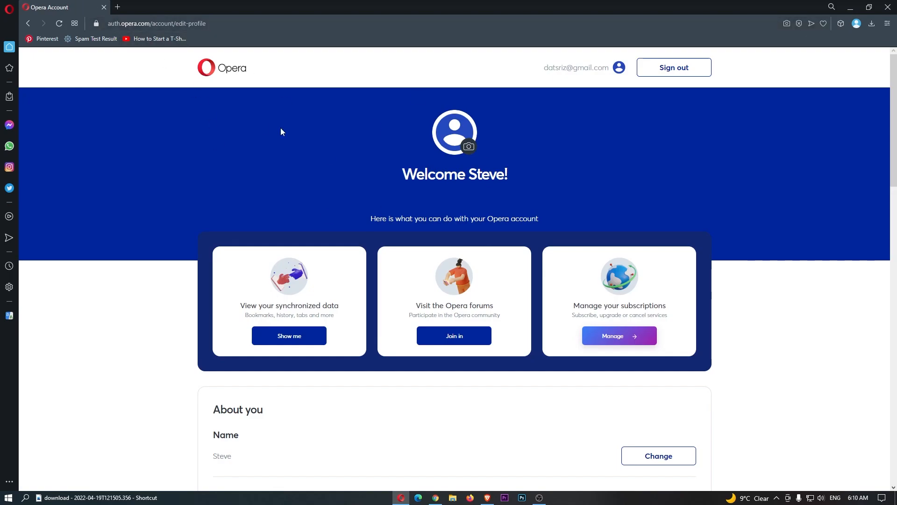
pyautogui.scroll(-3)
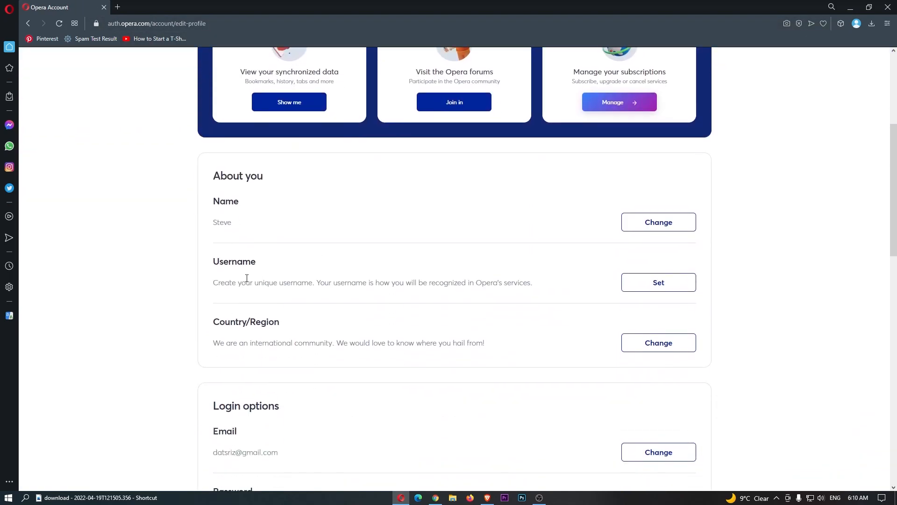
# Set the account username to SoftwareKing and save it
pyautogui.click(658, 282)
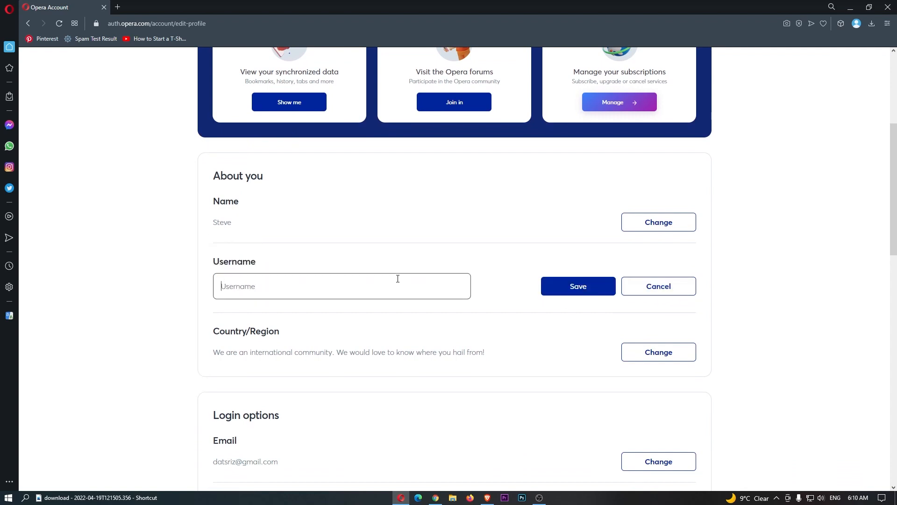
pyautogui.write('Software K')
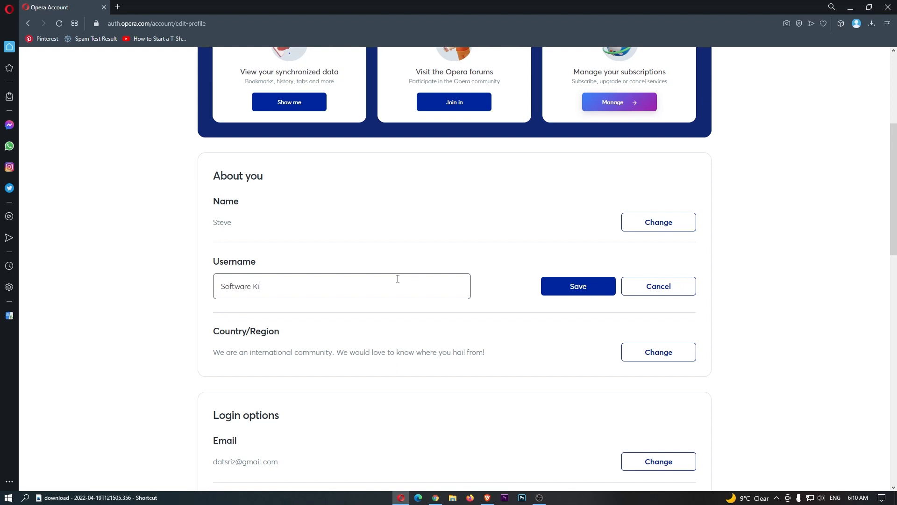
pyautogui.write('ing')
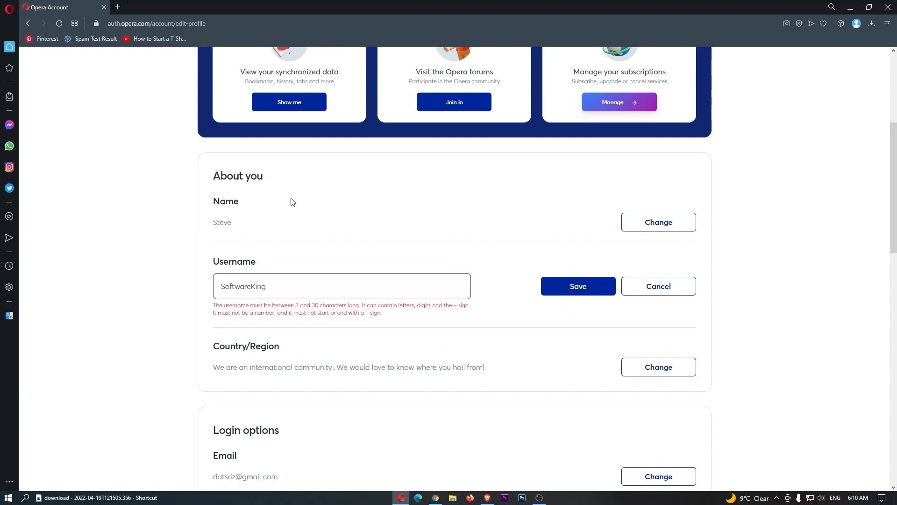
pyautogui.click(577, 286)
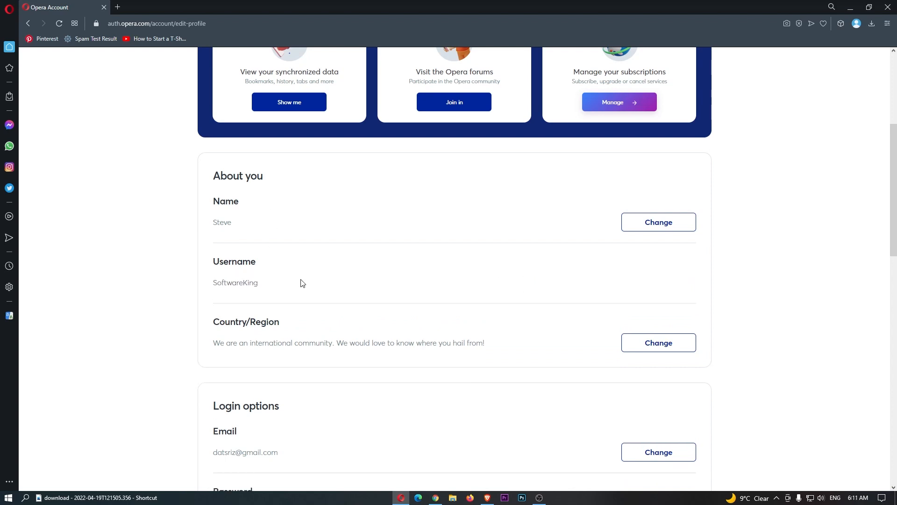